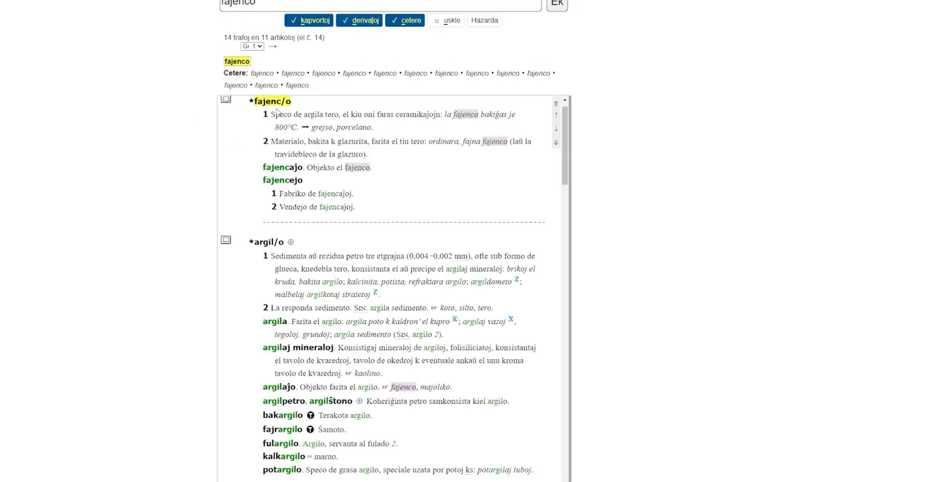
Select the opening words of definition 2 under fajenc/o by dragging across them.
{"action": "left_click_drag", "start_coordinate": [269, 141], "coordinate": [320, 141]}
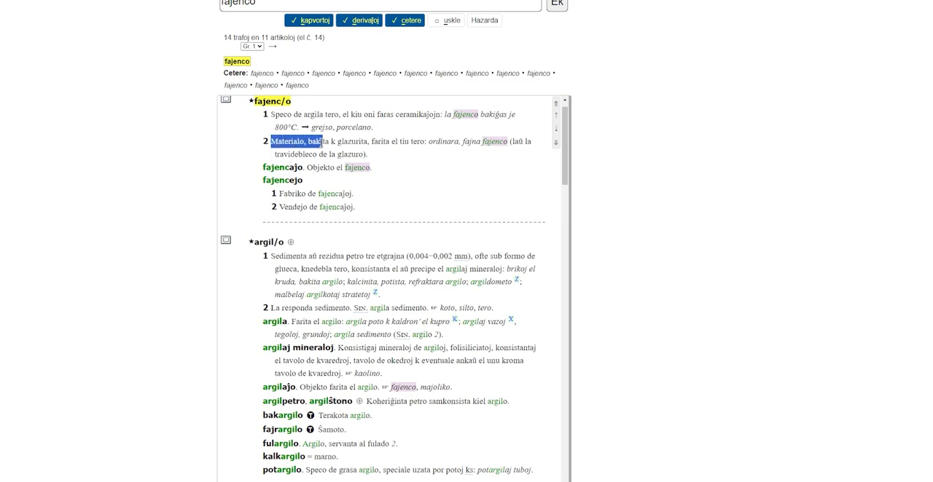